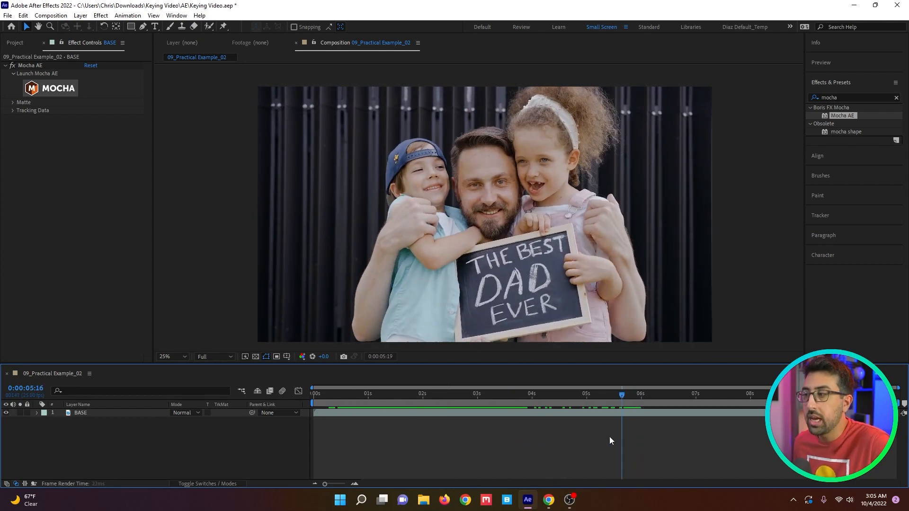
Step: Step back to an earlier frame and apply CC Power Pin to the top footage copy above PC Sign Fill
{"action": "left_click", "coordinate": [559, 395]}
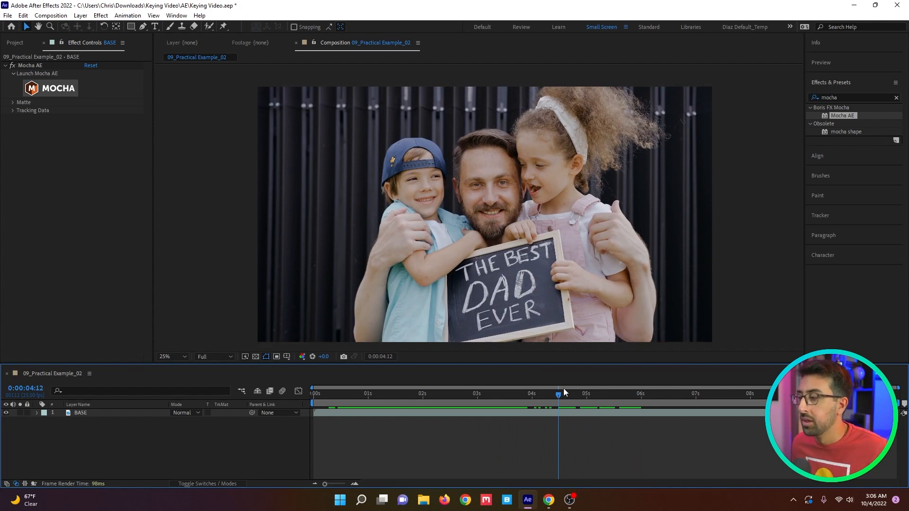
{"action": "mouse_move", "coordinate": [533, 323]}
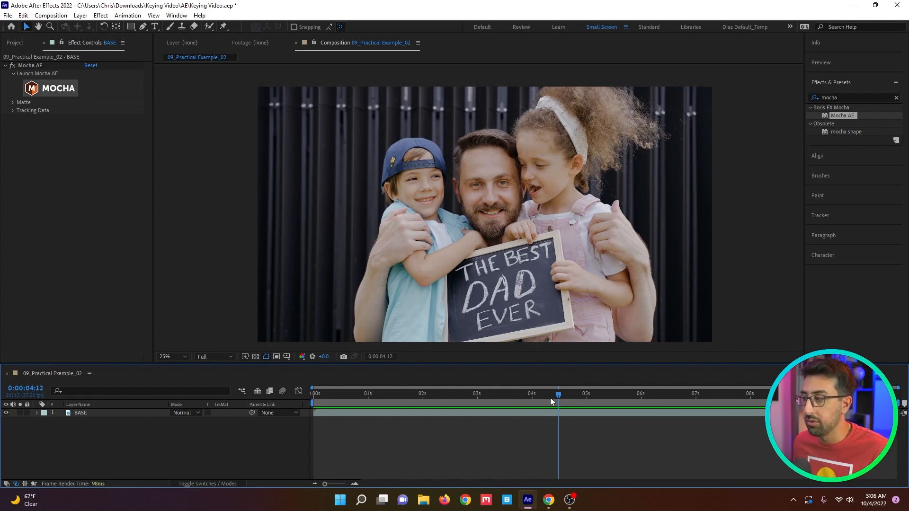
{"action": "left_click", "coordinate": [471, 394]}
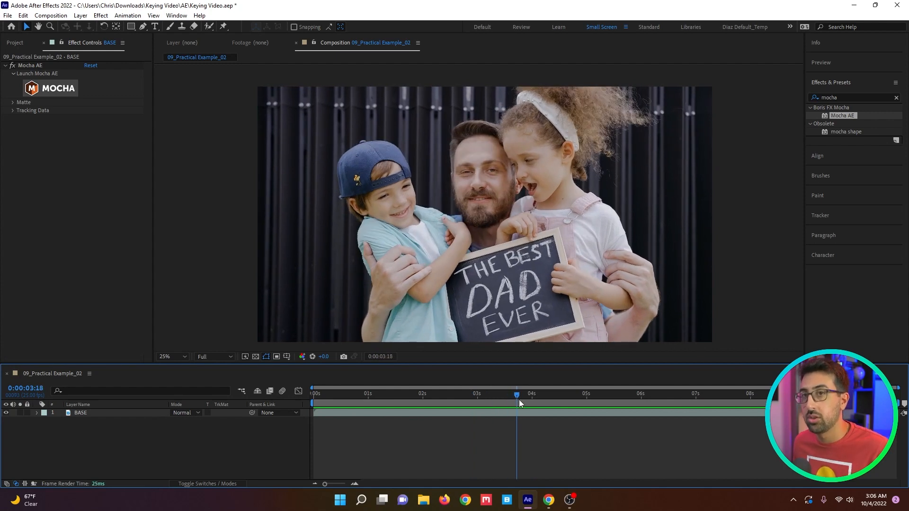
{"action": "mouse_move", "coordinate": [518, 400]}
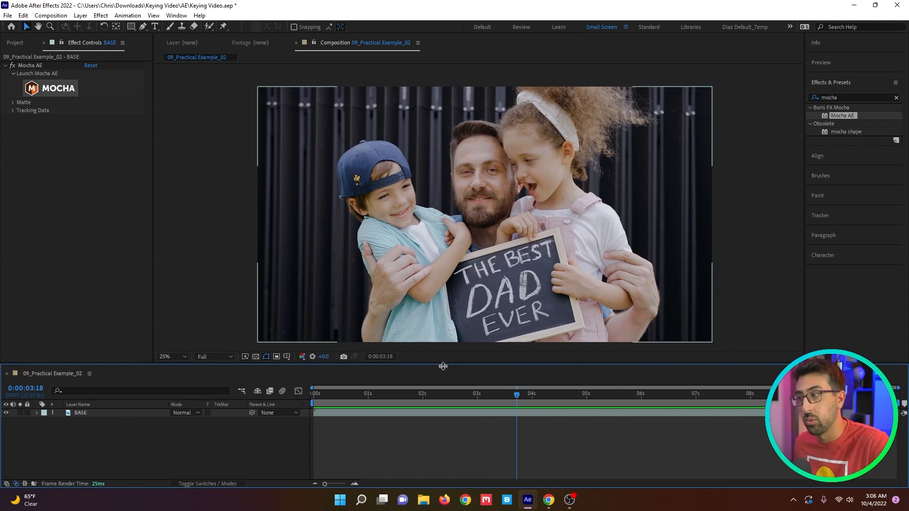
{"action": "left_click", "coordinate": [471, 394]}
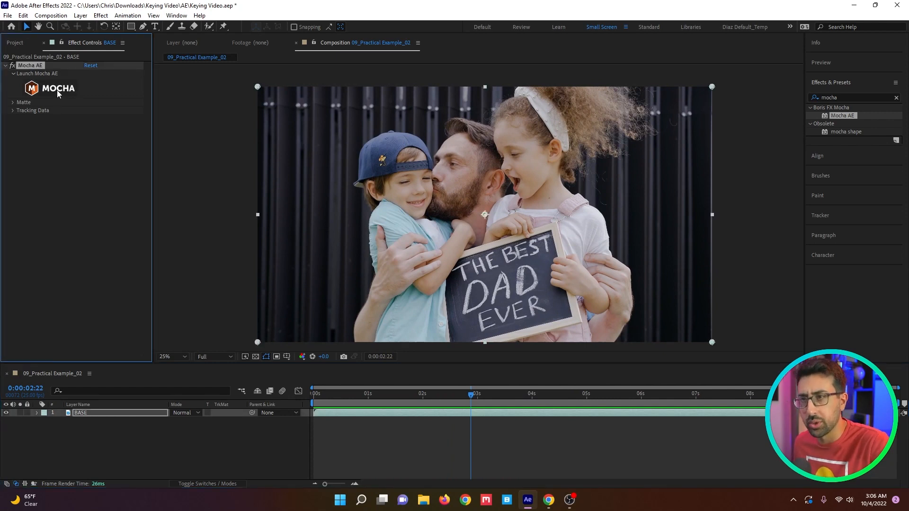
{"action": "left_click", "coordinate": [57, 88]}
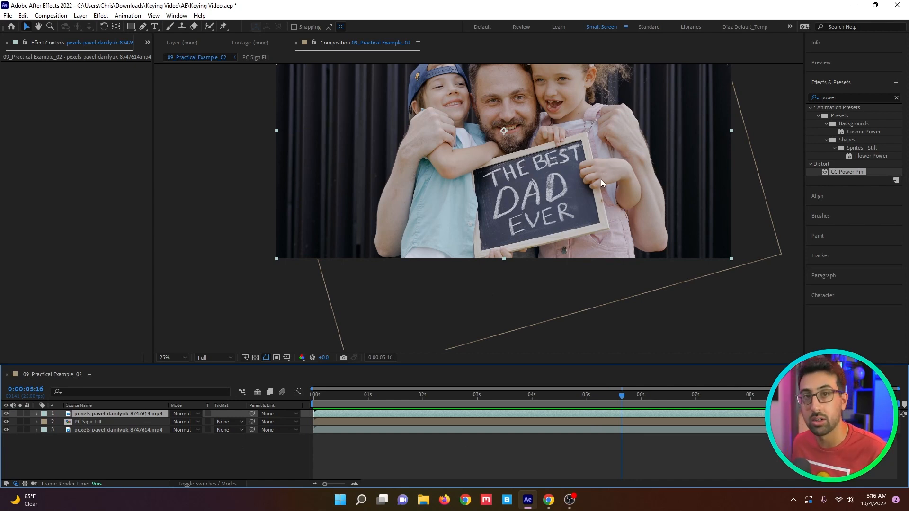
{"action": "mouse_move", "coordinate": [594, 194]}
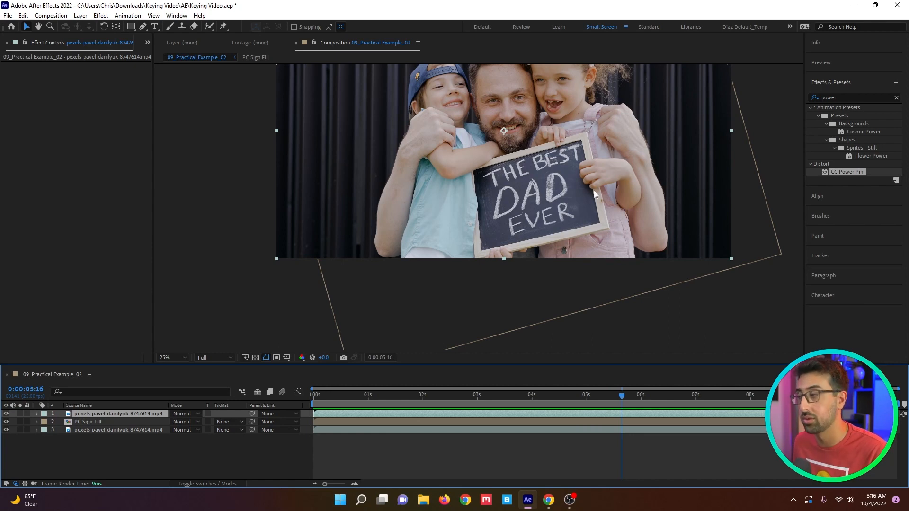
Step: Find 'keylight' in Effects & Presets and apply Keylight (1.2) to the Key layer
{"action": "triple_click", "coordinate": [852, 97]}
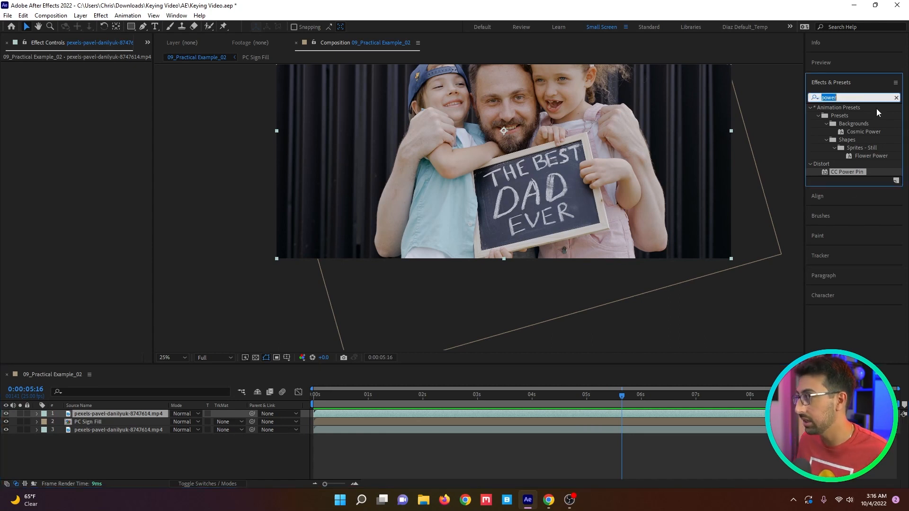
{"action": "type", "text": "keylight"}
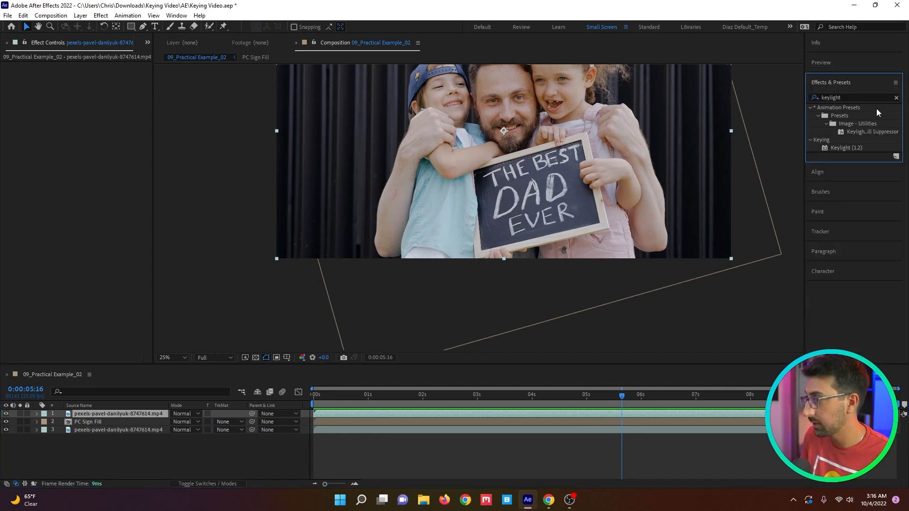
{"action": "double_click", "coordinate": [846, 147]}
{"action": "type", "text": "invert"}
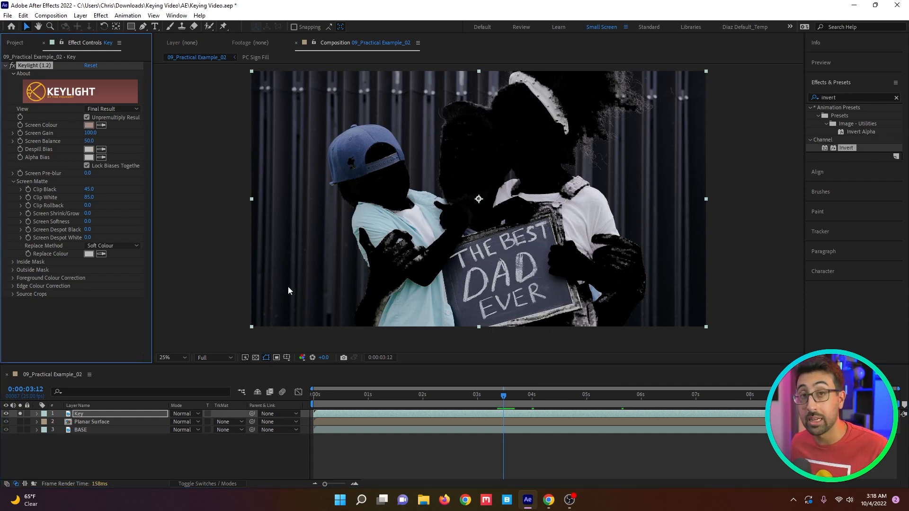
{"action": "mouse_move", "coordinate": [404, 224]}
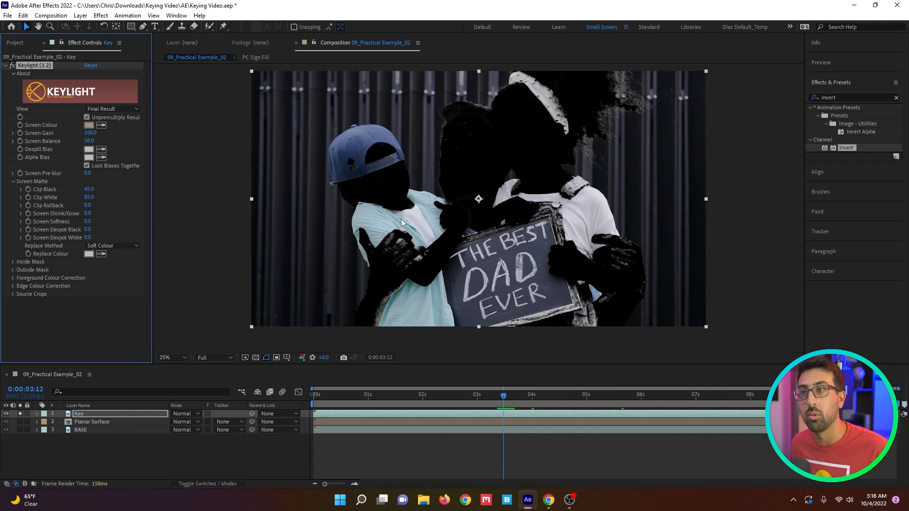
Step: Set Keylight View to Intermediate Result and add an Invert effect on the Key layer's alpha
{"action": "left_click", "coordinate": [112, 108]}
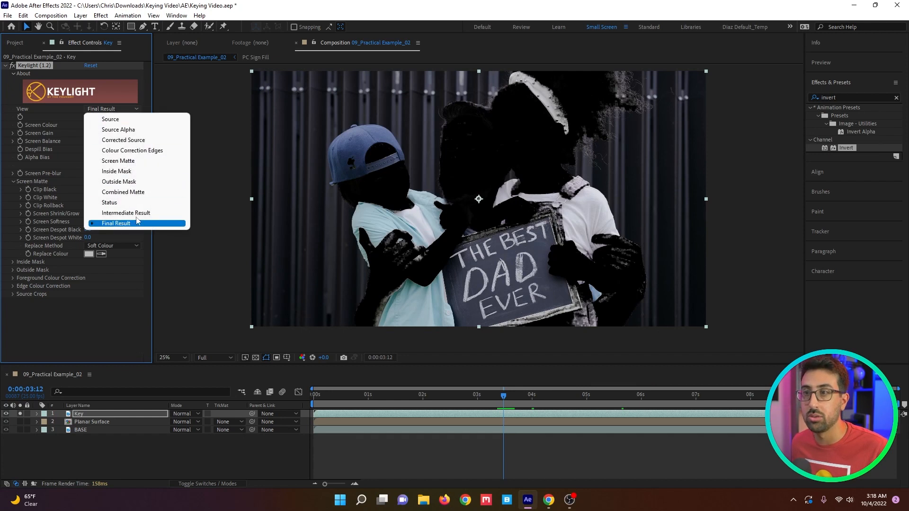
{"action": "left_click", "coordinate": [125, 213]}
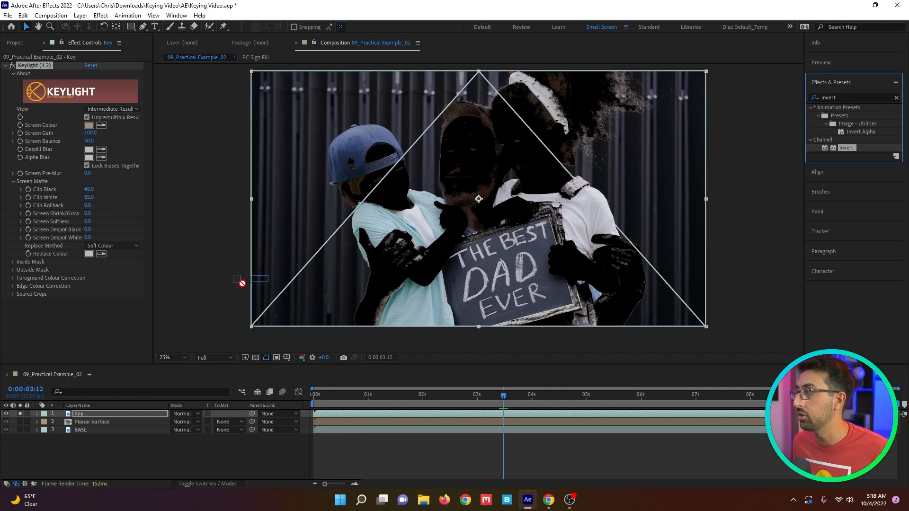
{"action": "left_click", "coordinate": [111, 310]}
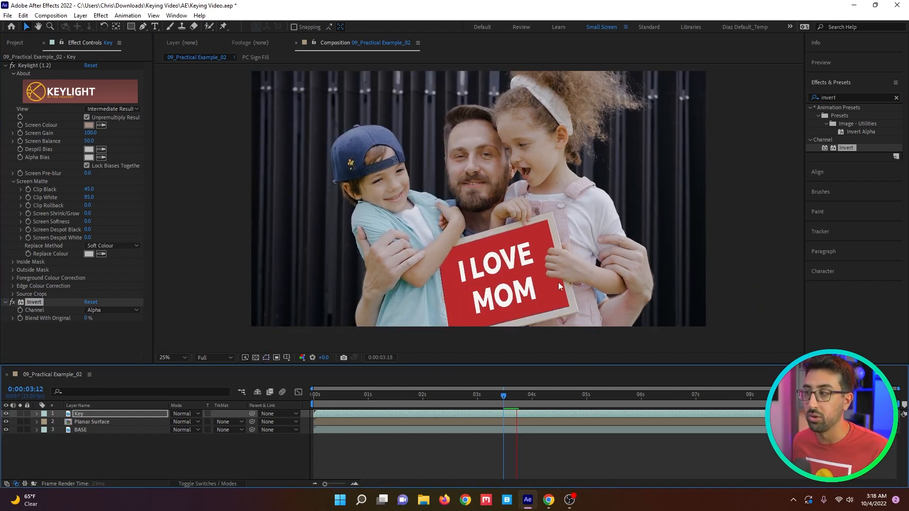
Step: Solo BASE, zoom the viewer to 50%, and select BASE to show its Mocha AE effect
{"action": "left_click", "coordinate": [518, 394]}
{"action": "type", "text": "hue"}
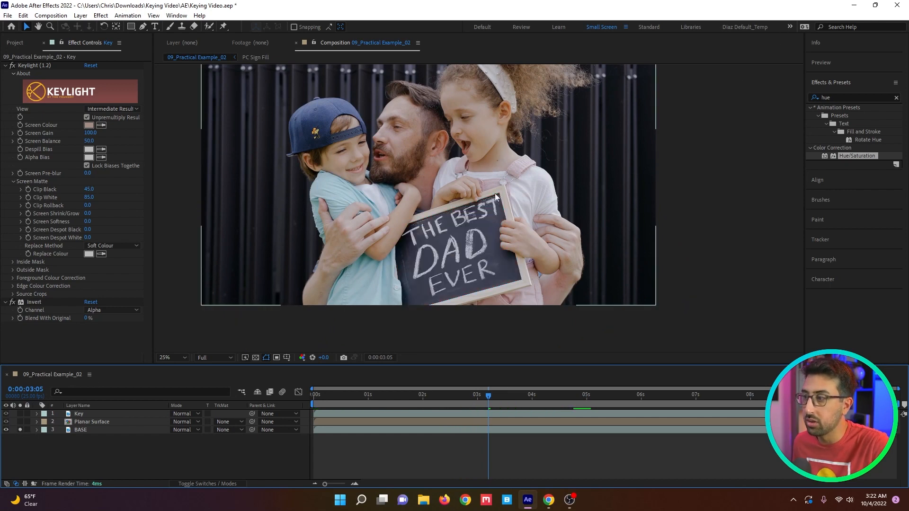
{"action": "left_click", "coordinate": [171, 357]}
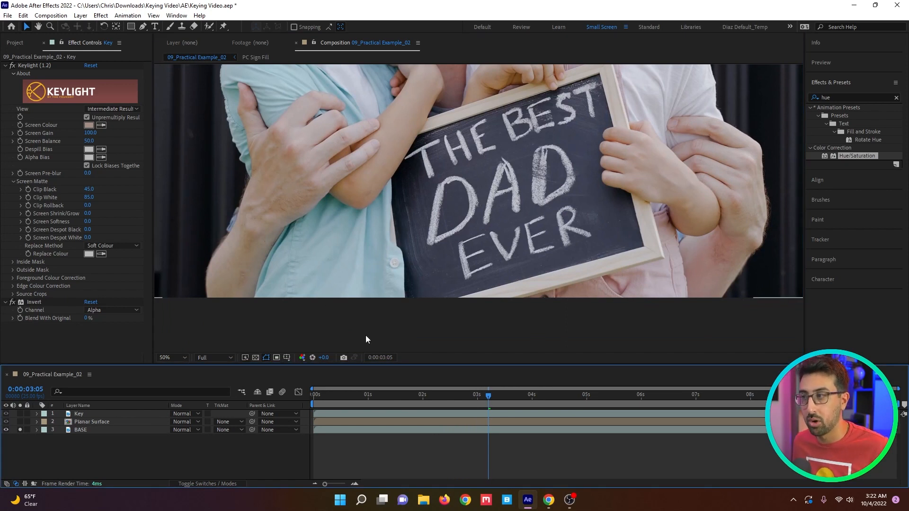
{"action": "left_click", "coordinate": [92, 421]}
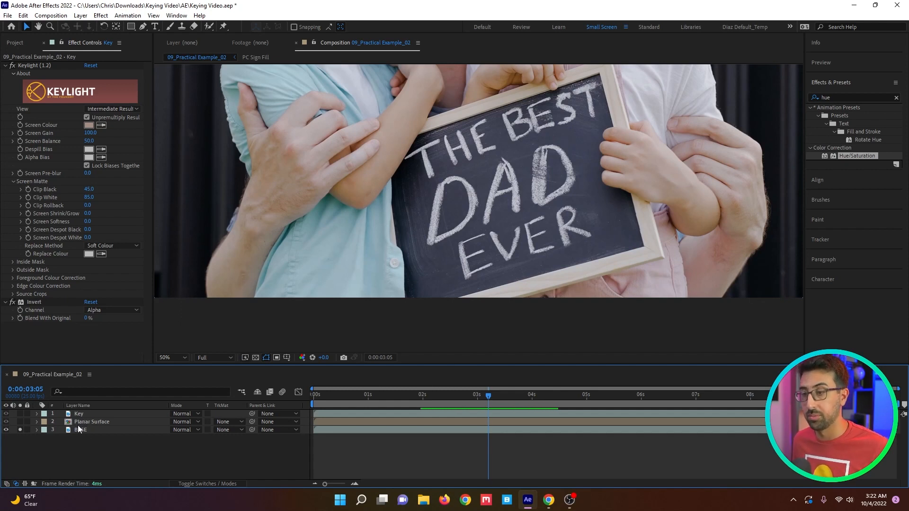
{"action": "left_click", "coordinate": [79, 429]}
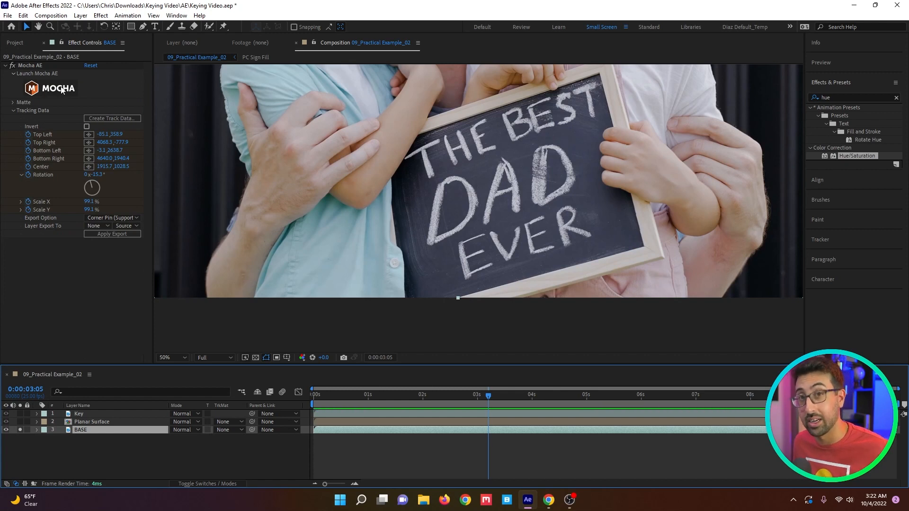
Step: Launch Mocha, track the arm roto shape through the clip, and name the layer Garbage Roto
{"action": "left_click", "coordinate": [53, 87]}
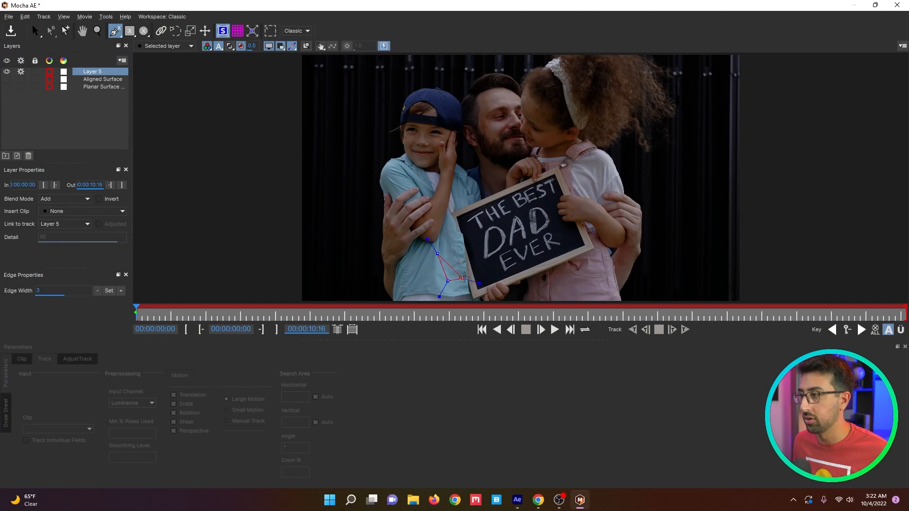
{"action": "left_click", "coordinate": [34, 31]}
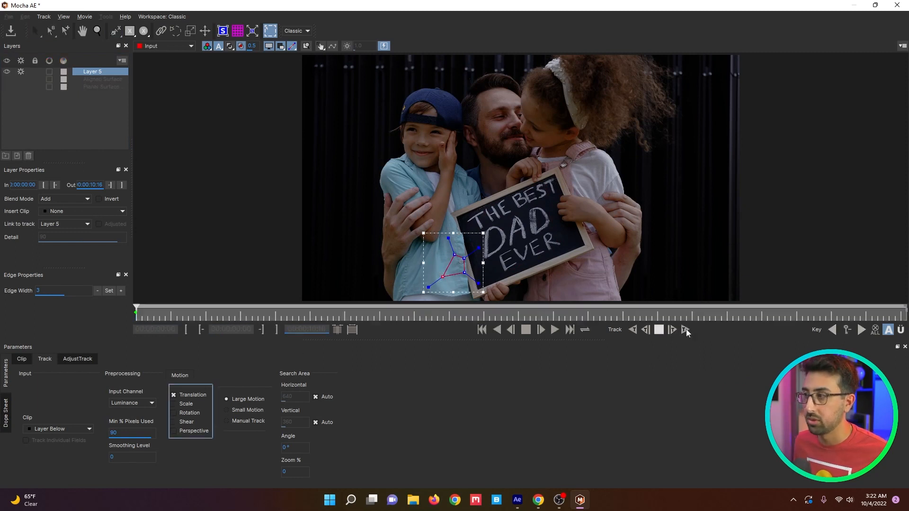
{"action": "left_click", "coordinate": [684, 329]}
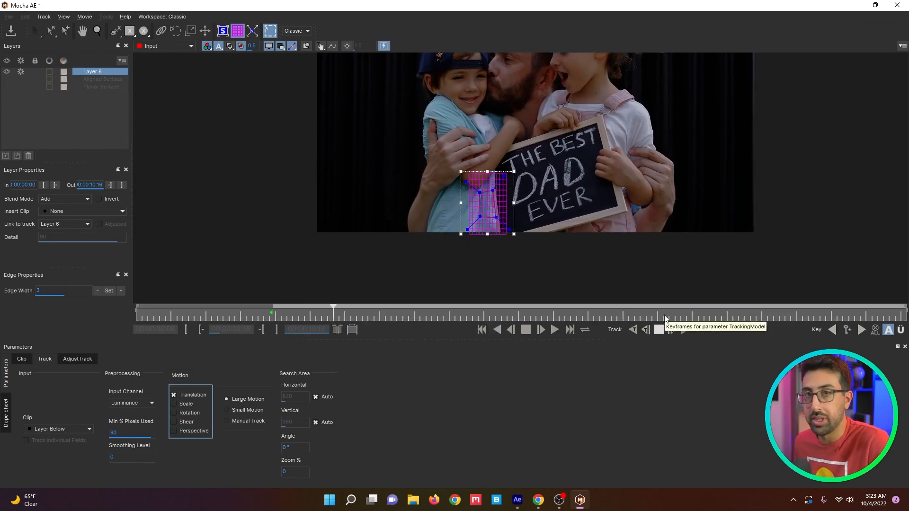
{"action": "left_click", "coordinate": [540, 329]}
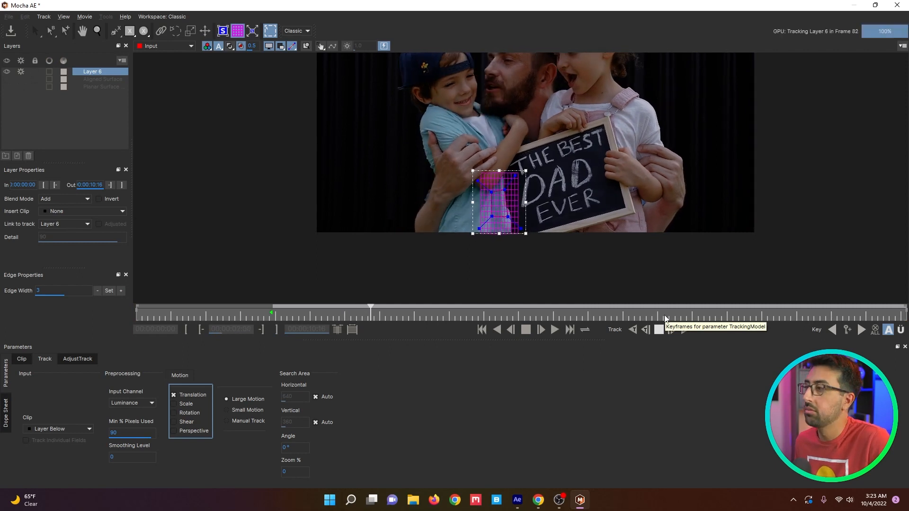
{"action": "left_click", "coordinate": [539, 329]}
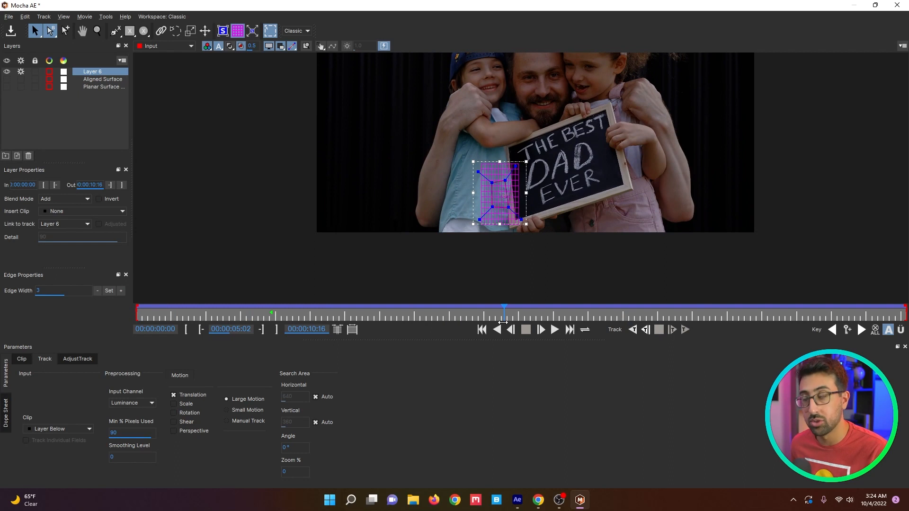
{"action": "left_click", "coordinate": [103, 79]}
{"action": "type", "text": "Garbage Roto"}
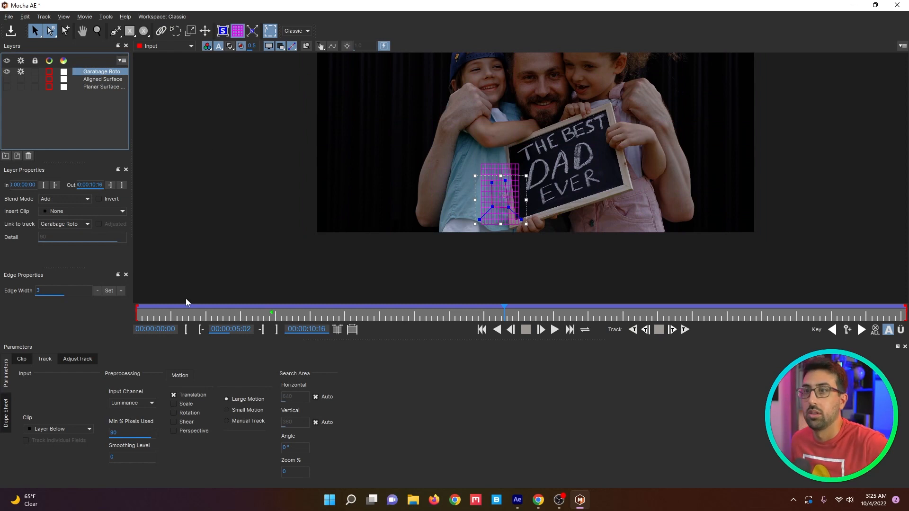
{"action": "mouse_move", "coordinate": [280, 12]}
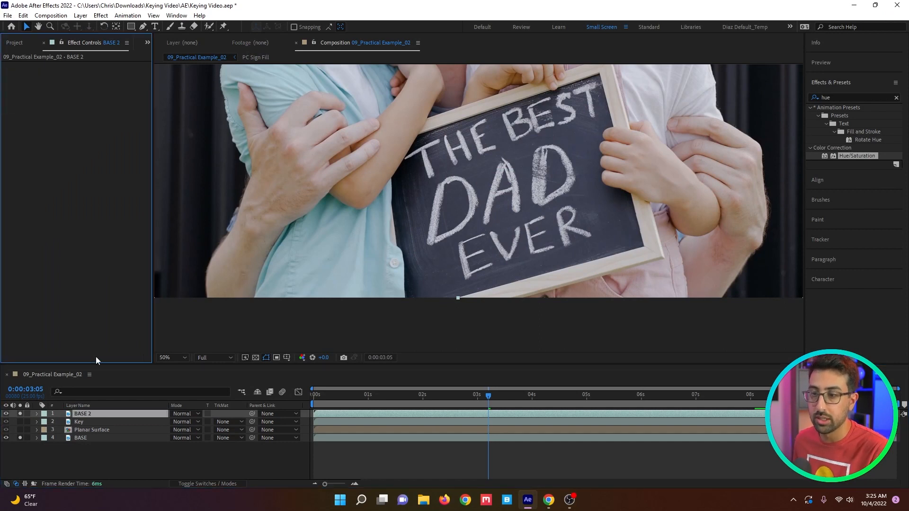
Step: Rename the duplicate to Shirt Key and create a Deep Red solid with an ellipse mask
{"action": "double_click", "coordinate": [83, 413]}
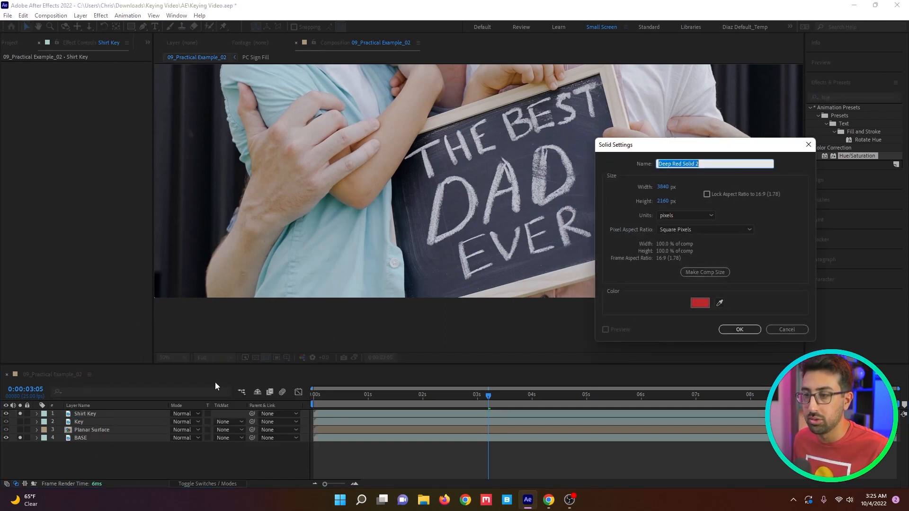
{"action": "left_click", "coordinate": [738, 329]}
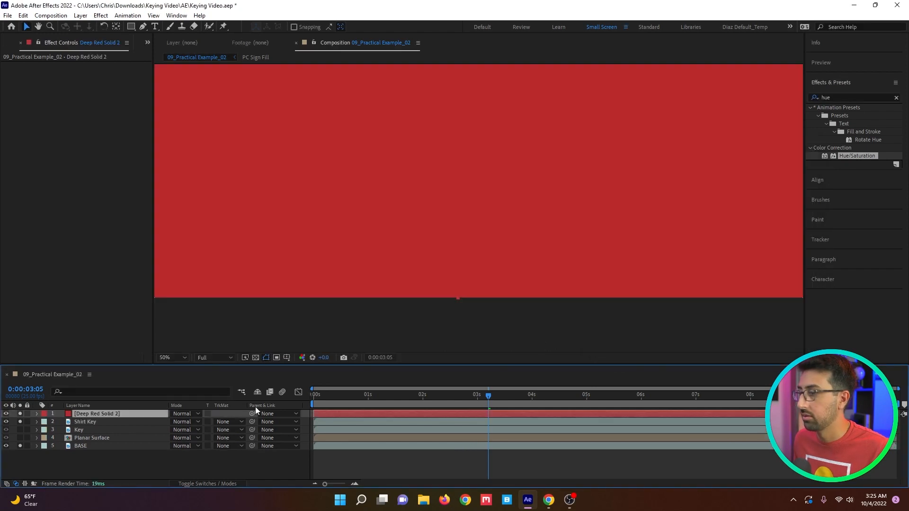
{"action": "left_click", "coordinate": [172, 357]}
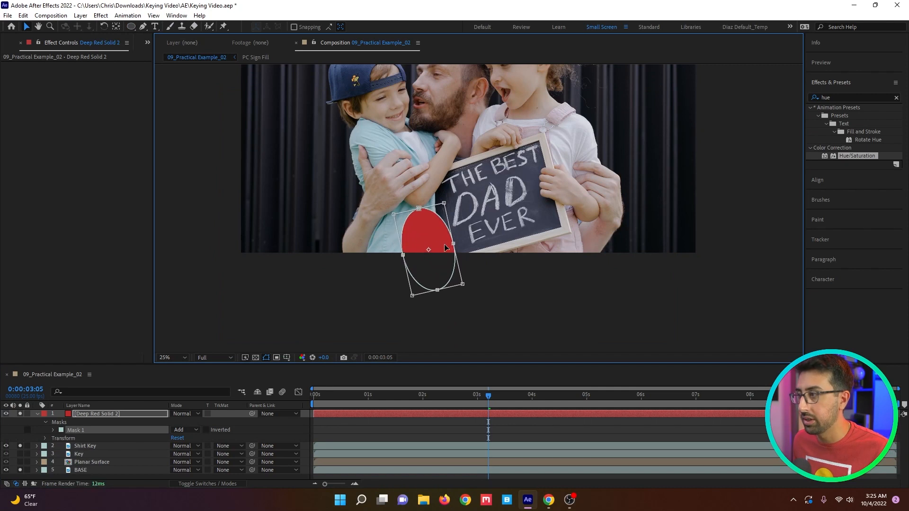
{"action": "mouse_move", "coordinate": [95, 450]}
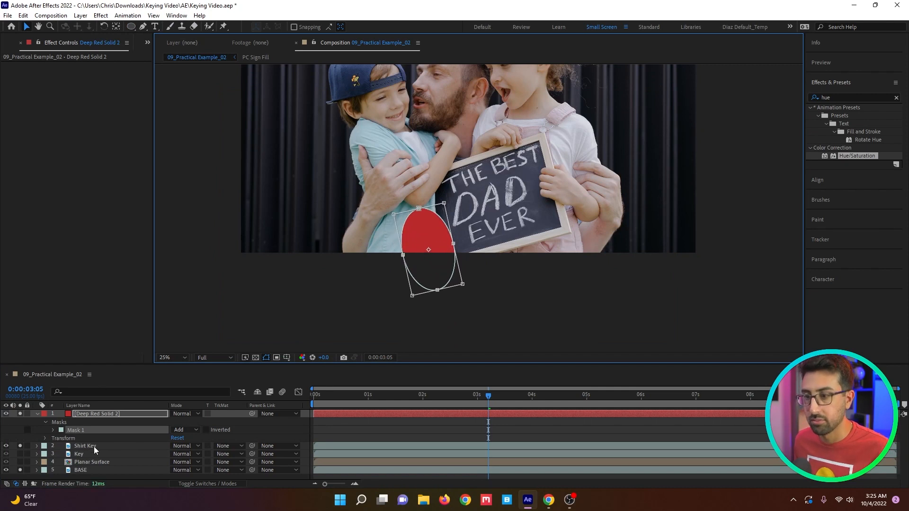
Step: Add a Null Object layer to the composition
{"action": "right_click", "coordinate": [95, 449]}
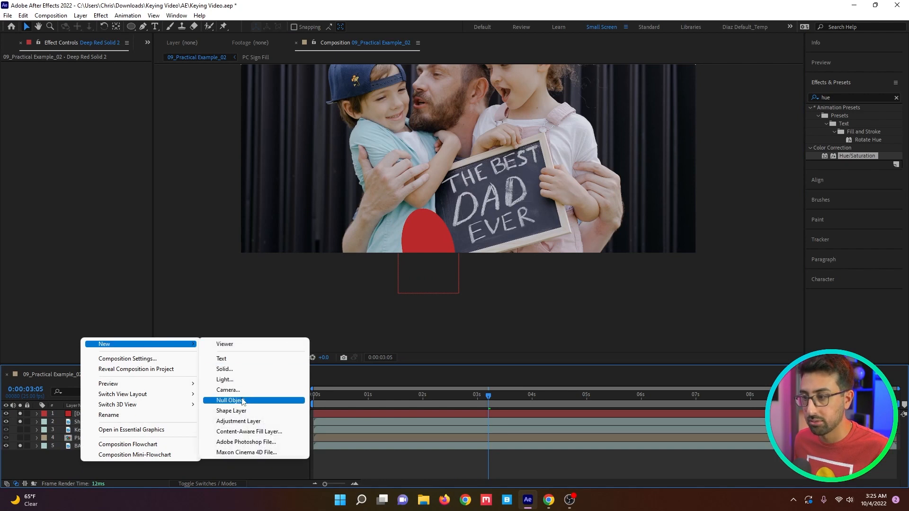
{"action": "left_click", "coordinate": [231, 400]}
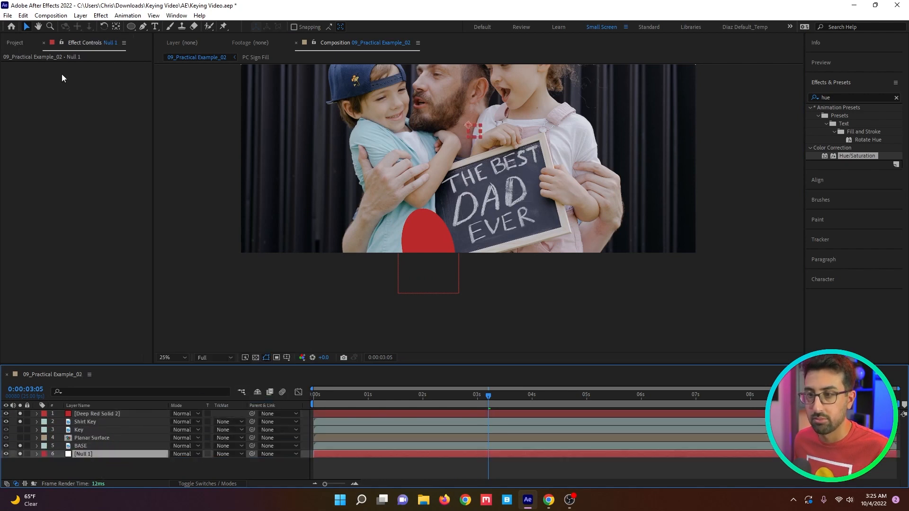
Step: Create Mocha track data from the shirt shape and apply it as Transform to the null
{"action": "left_click", "coordinate": [80, 446]}
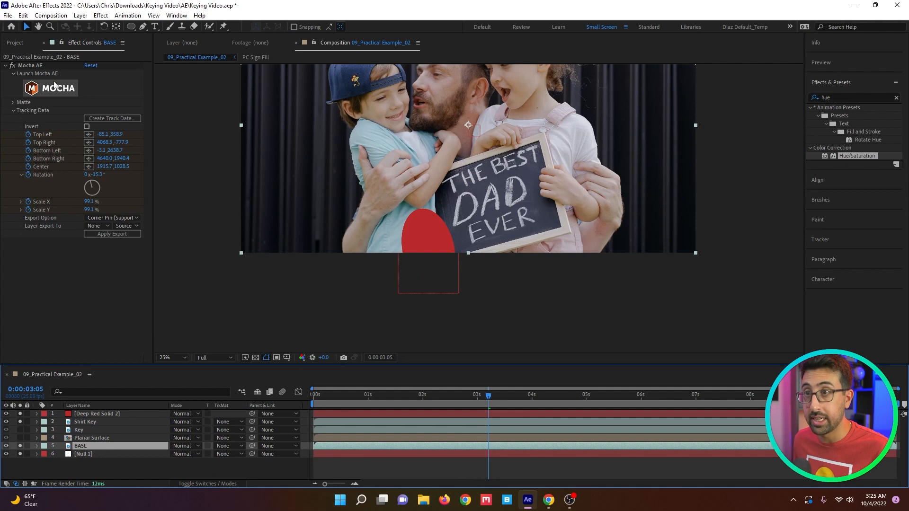
{"action": "left_click", "coordinate": [51, 87]}
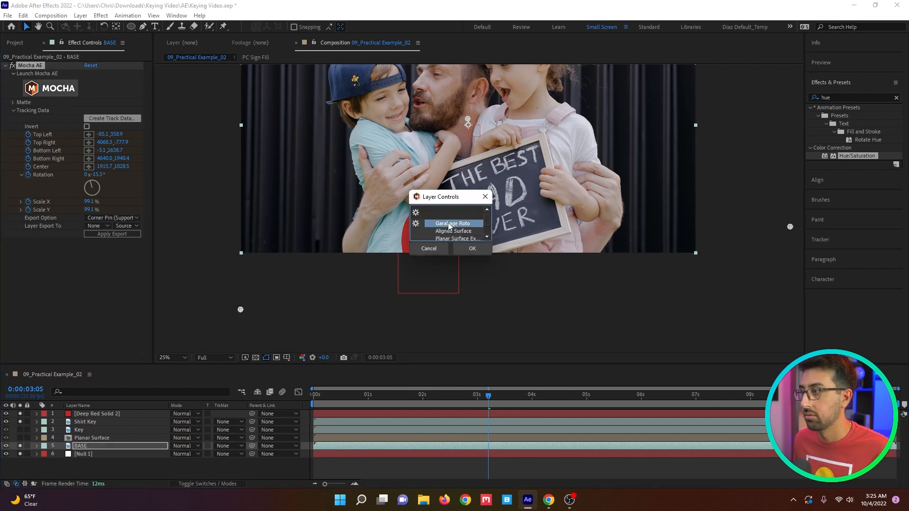
{"action": "left_click", "coordinate": [472, 249]}
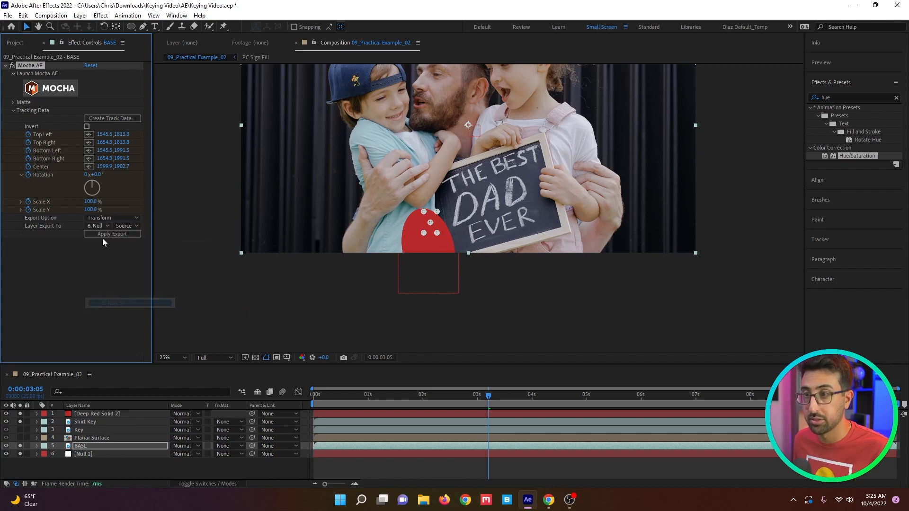
{"action": "left_click", "coordinate": [84, 453]}
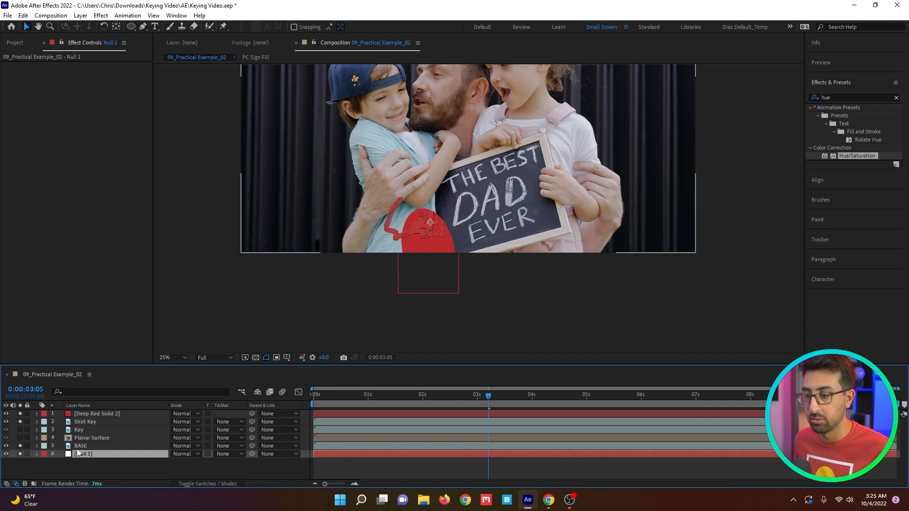
Step: Rename the null layer to Shirt Rough track
{"action": "double_click", "coordinate": [85, 454]}
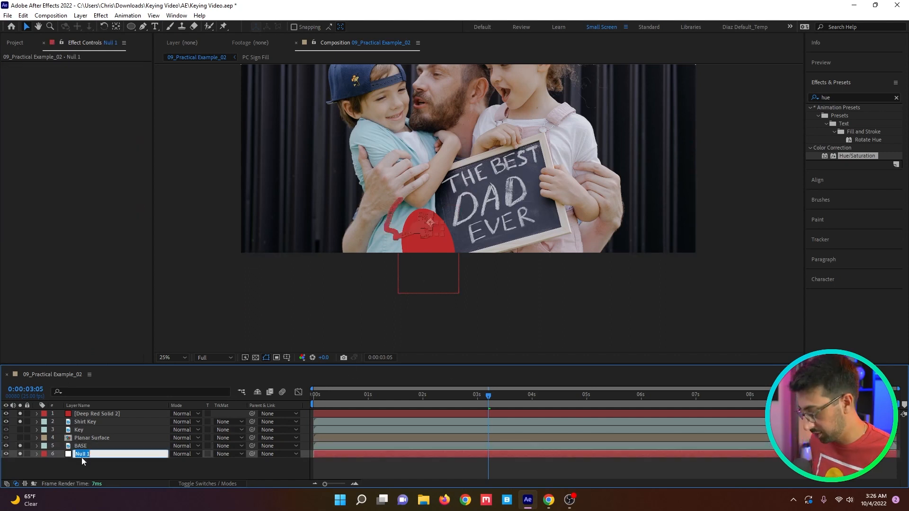
{"action": "type", "text": "Shirt Rough track"}
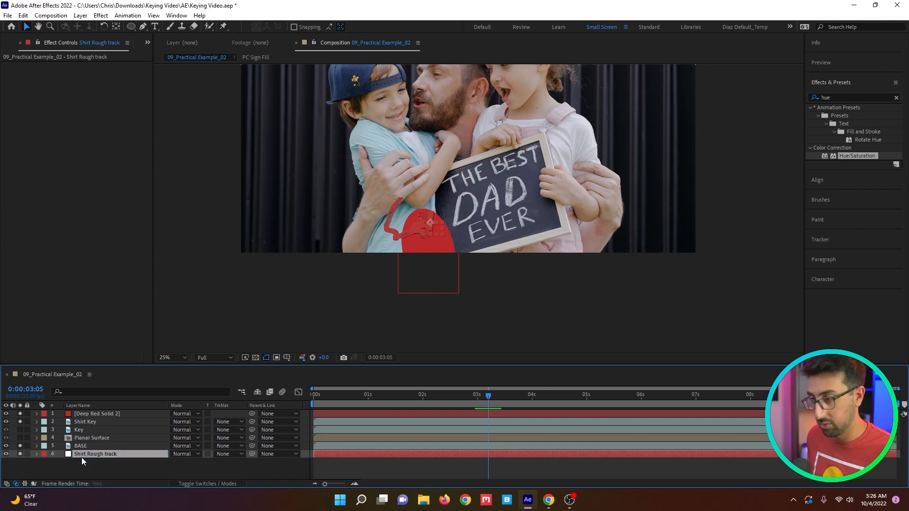
{"action": "left_click", "coordinate": [96, 414]}
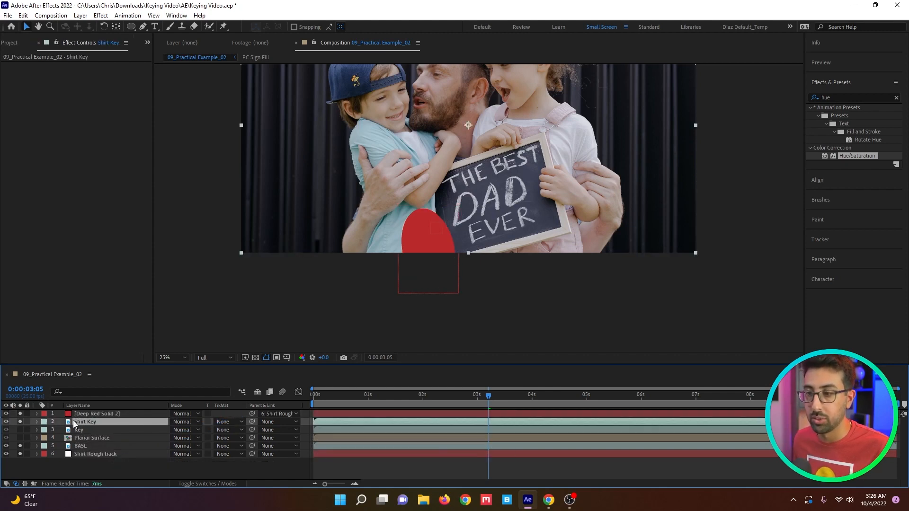
Step: Set Shirt Key's TrkMat to Alpha Matte [Deep Red Solid 2] and select Shirt Rough track too
{"action": "left_click", "coordinate": [225, 422]}
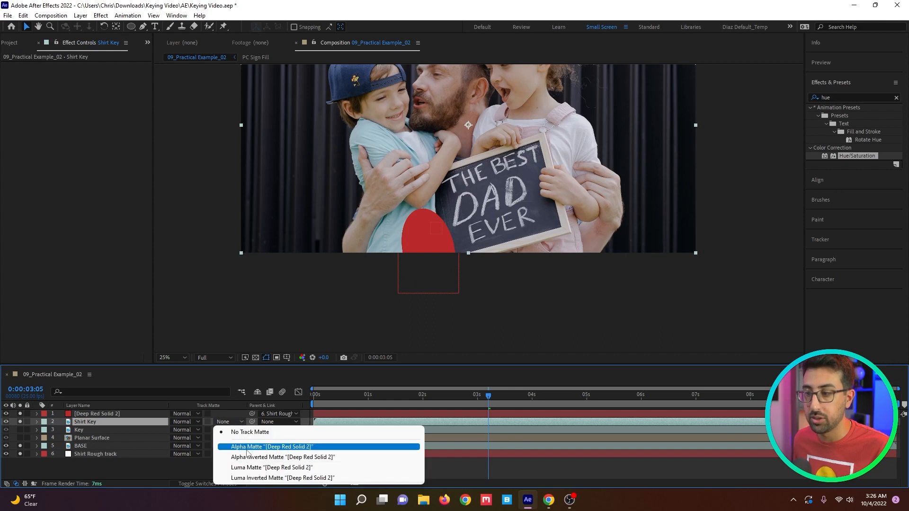
{"action": "left_click", "coordinate": [271, 446]}
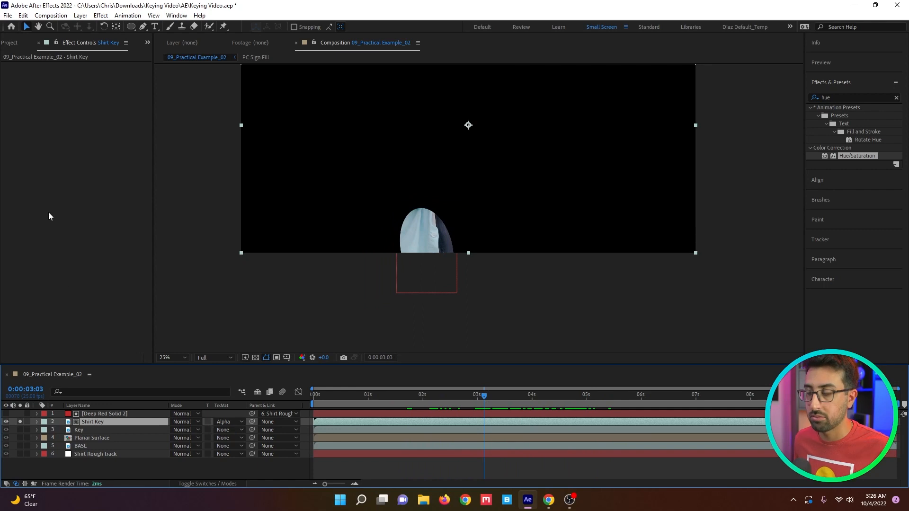
{"action": "left_click", "coordinate": [94, 453]}
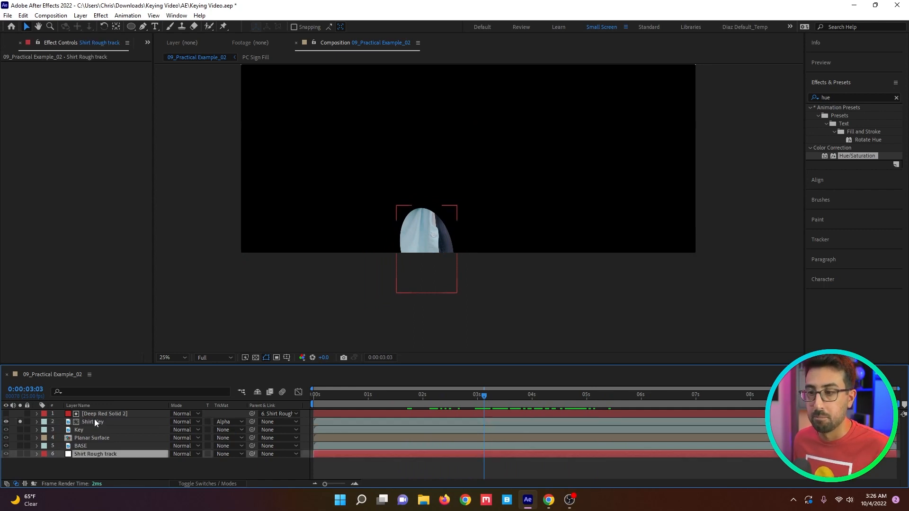
Step: Pre-compose the three selected layers into a nested SHIRT composition
{"action": "right_click", "coordinate": [92, 421]}
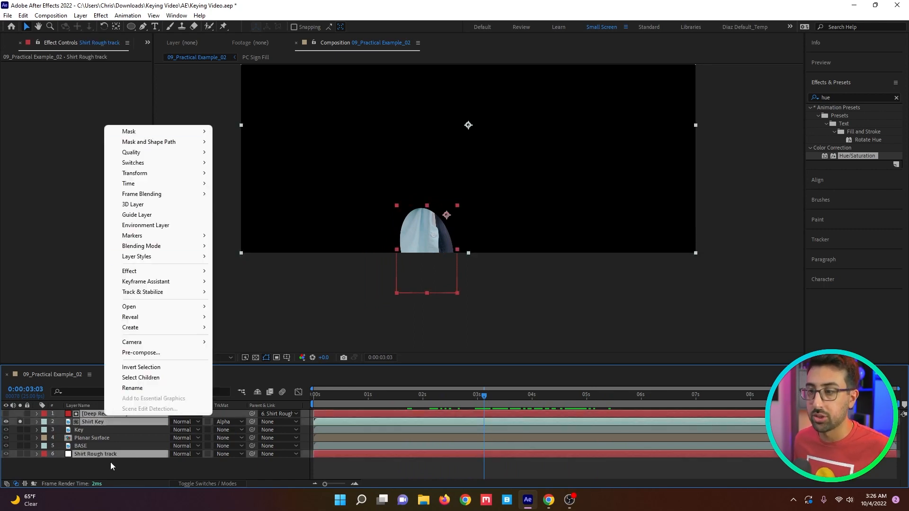
{"action": "left_click", "coordinate": [140, 352]}
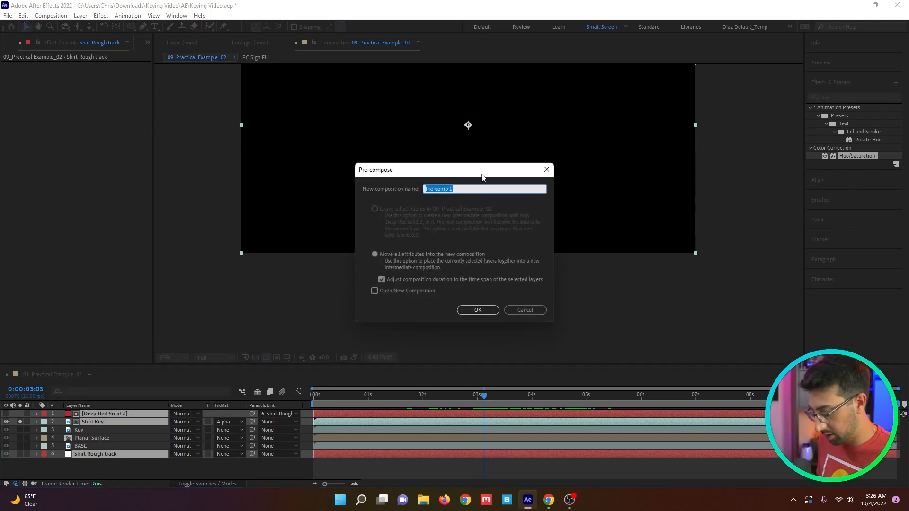
{"action": "type", "text": "SHIORT"}
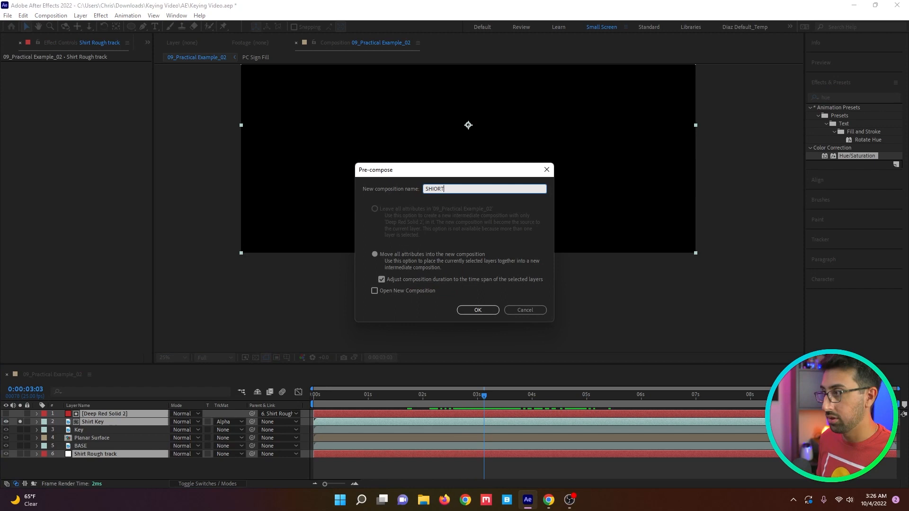
{"action": "key", "text": "Backspace"}
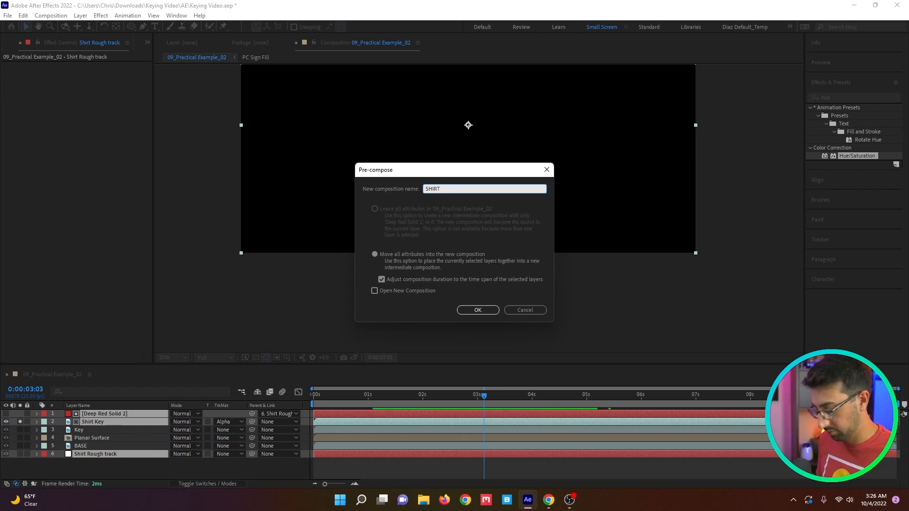
{"action": "left_click", "coordinate": [477, 309]}
{"action": "type", "text": "s"}
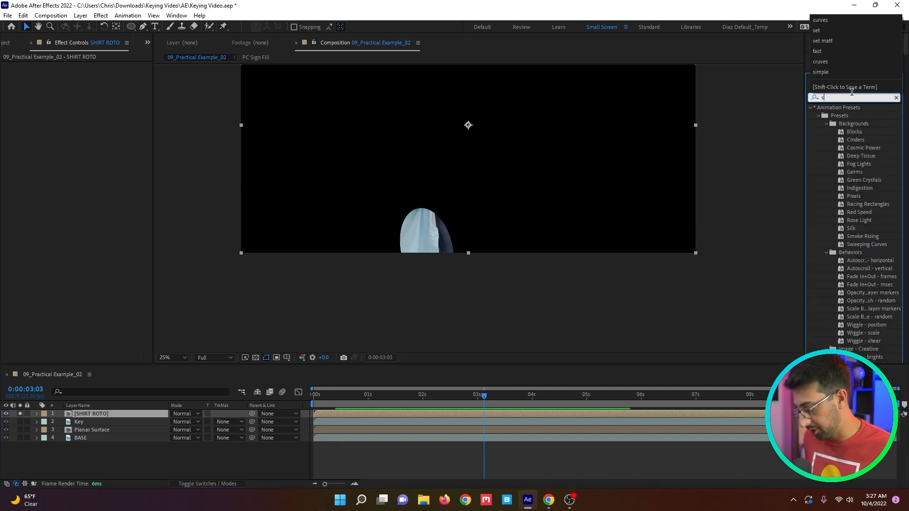
Step: Apply Solid Composite to SHIRT ROTO with its colour set to black
{"action": "type", "text": "olid"}
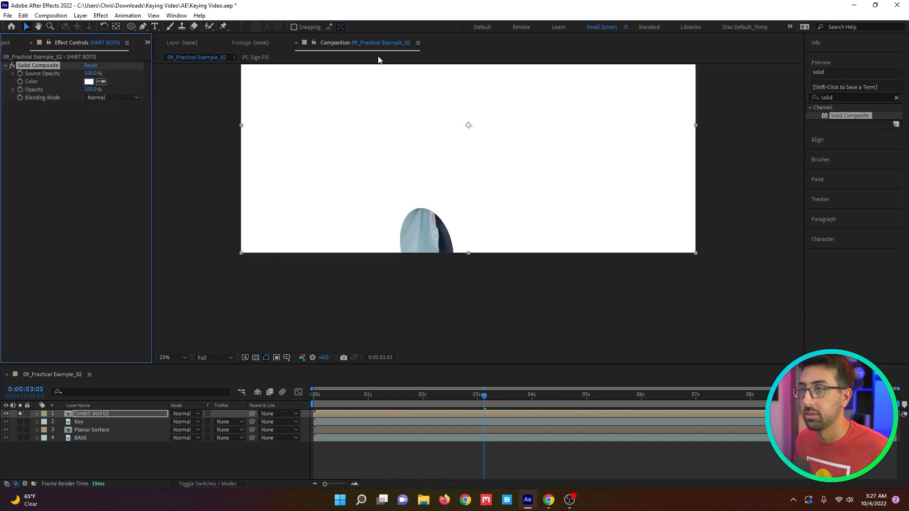
{"action": "left_click", "coordinate": [89, 81]}
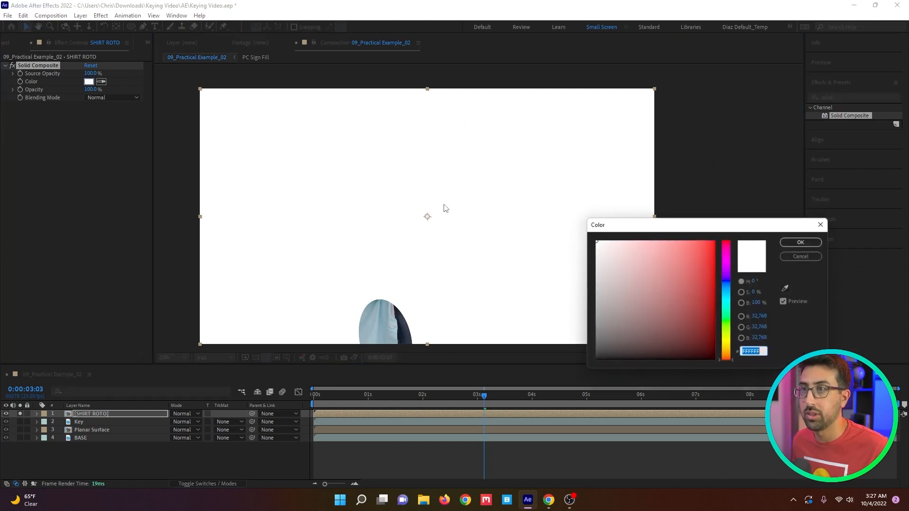
{"action": "left_click", "coordinate": [800, 242]}
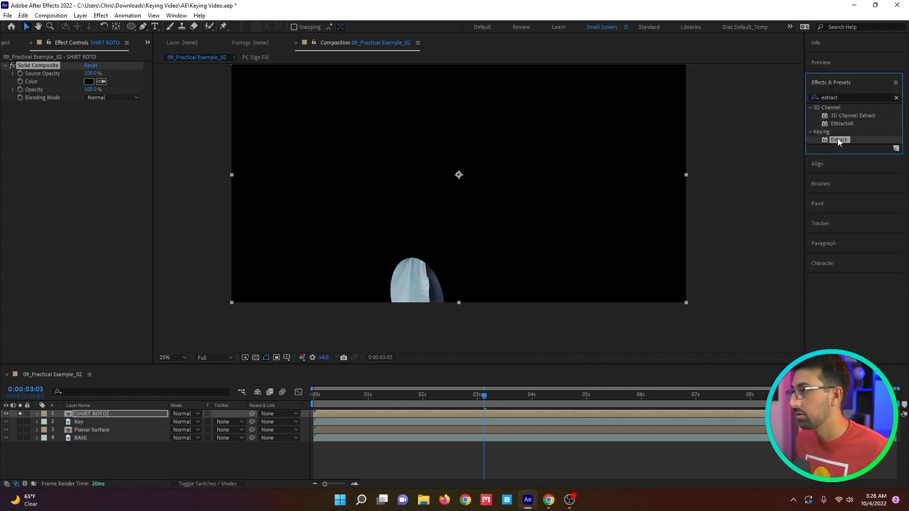
Step: Add Extract and an Invert effect with Channel set to Alpha on SHIRT ROTO
{"action": "double_click", "coordinate": [839, 140]}
{"action": "type", "text": "invert"}
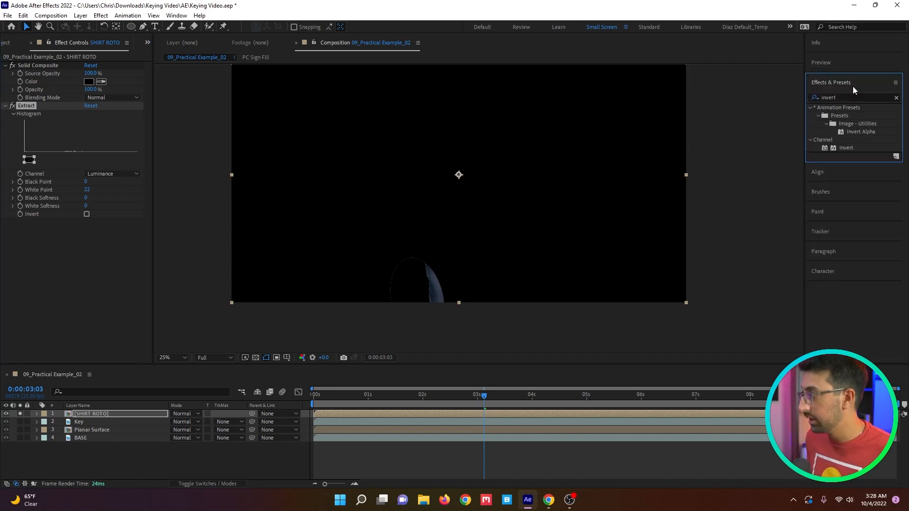
{"action": "double_click", "coordinate": [845, 148]}
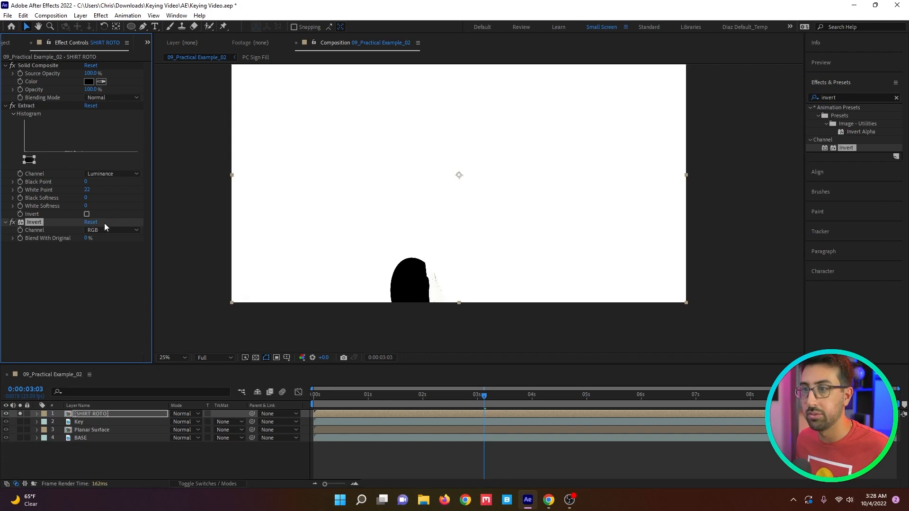
{"action": "left_click", "coordinate": [112, 229]}
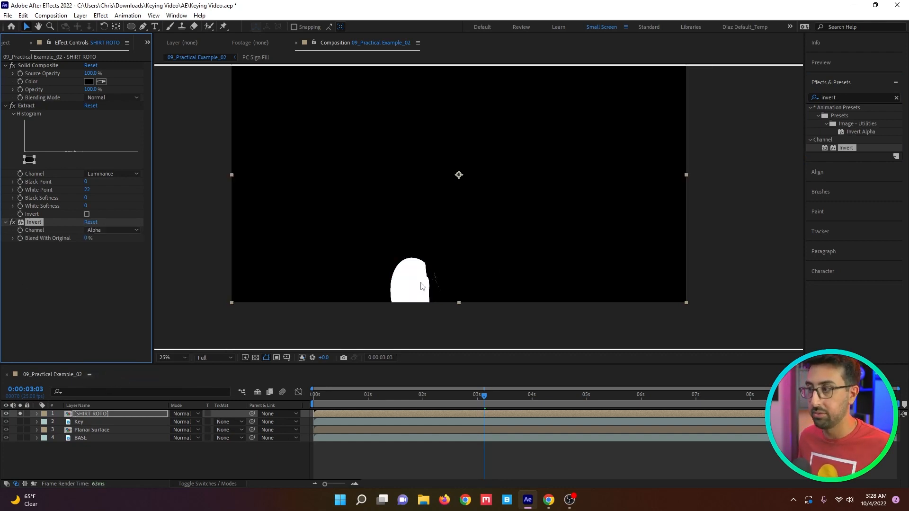
{"action": "left_click", "coordinate": [81, 438]}
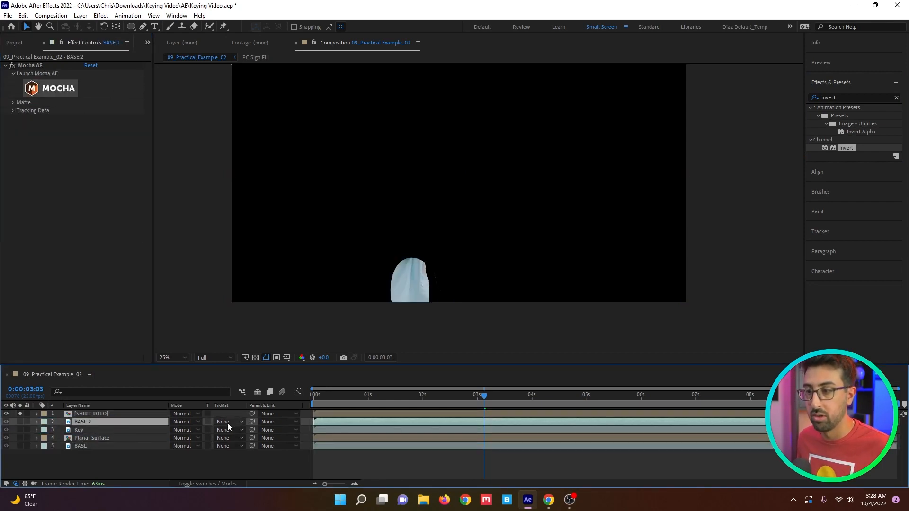
Step: Set BASE 2's track matte to Alpha Matte from SHIRT ROTO so the shirt shows over the sign
{"action": "left_click", "coordinate": [225, 422]}
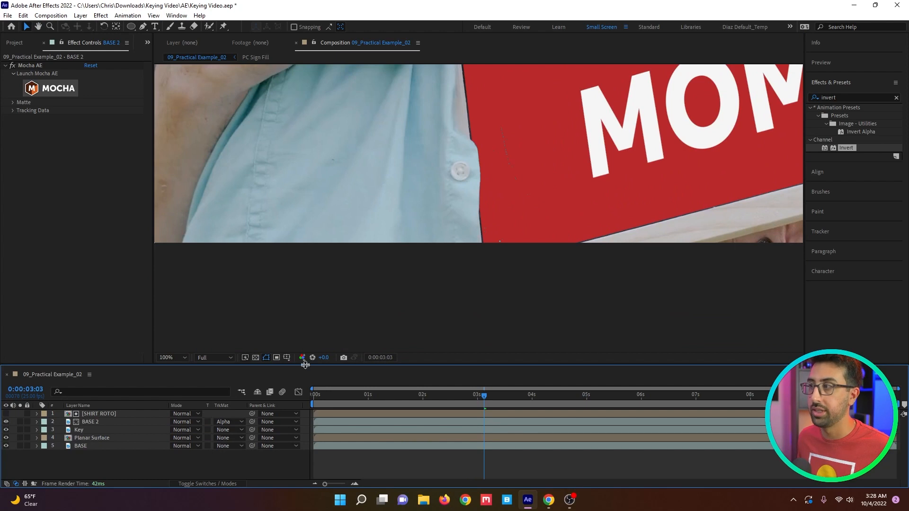
{"action": "mouse_move", "coordinate": [446, 194]}
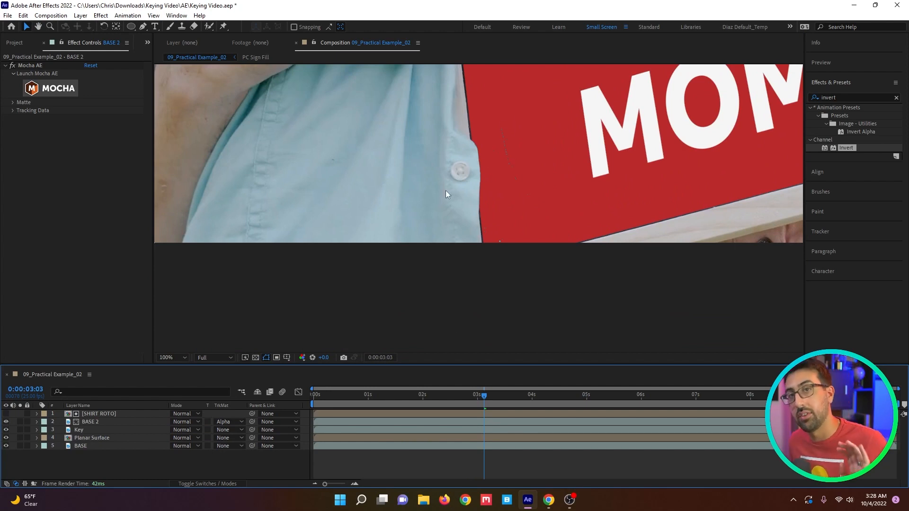
{"action": "mouse_move", "coordinate": [497, 126]}
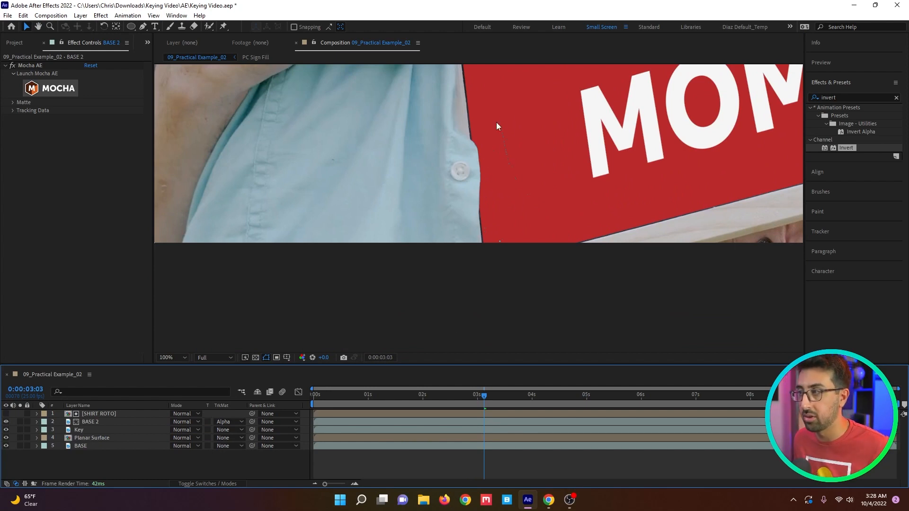
{"action": "left_click", "coordinate": [98, 414]}
{"action": "type", "text": "simple"}
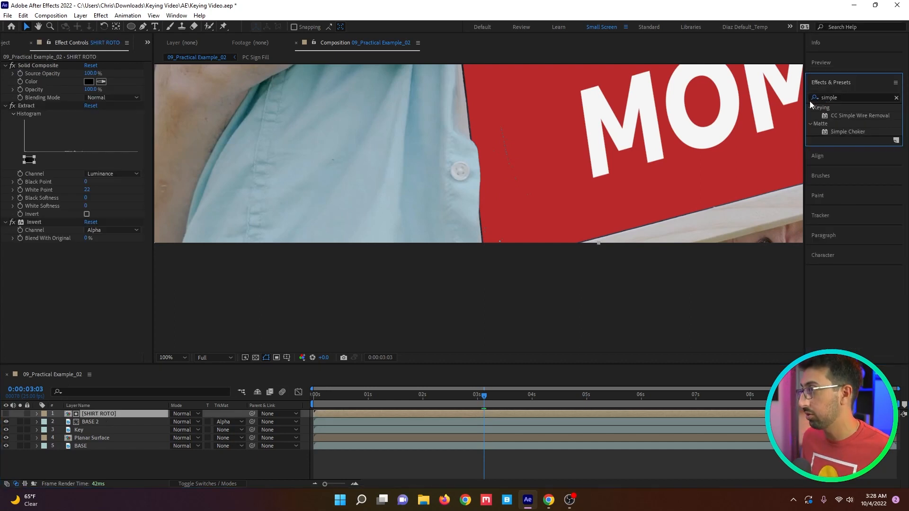
Step: Apply Simple Choker to SHIRT ROTO and check the shirt edge against the sign
{"action": "double_click", "coordinate": [847, 131]}
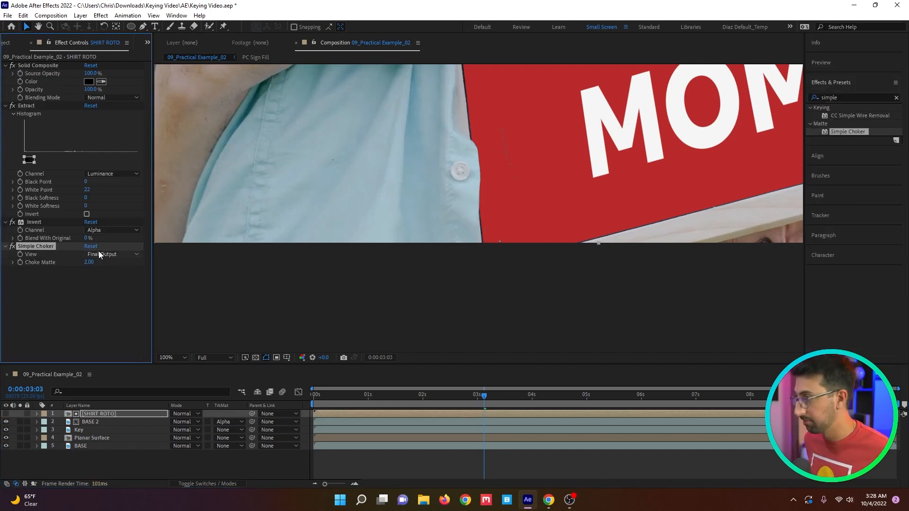
{"action": "left_click", "coordinate": [172, 358]}
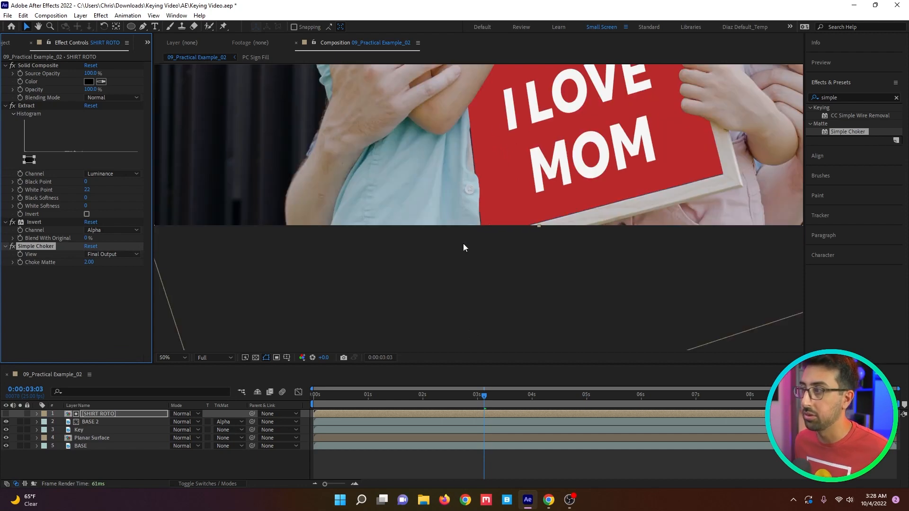
{"action": "left_click", "coordinate": [169, 357]}
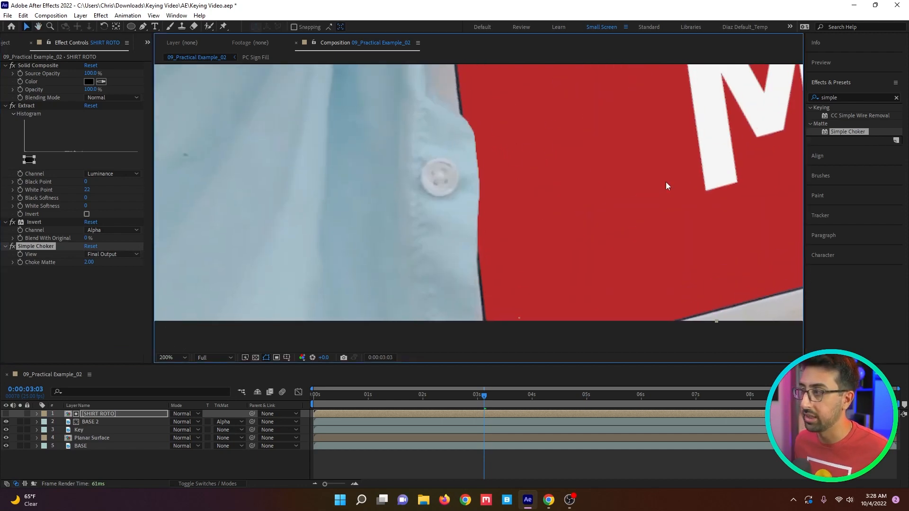
Step: Apply Key Cleaner to SHIRT ROTO to clean the matte edge, then review the whole sign
{"action": "type", "text": "key clean"}
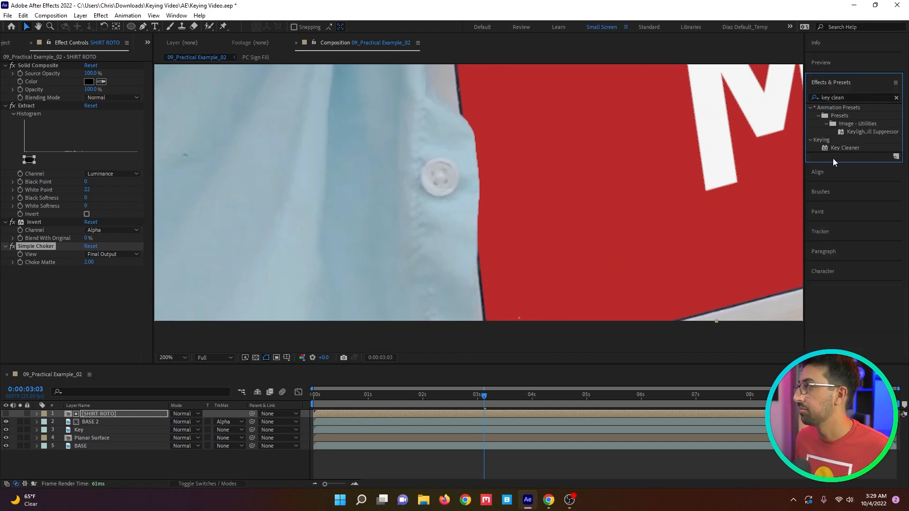
{"action": "double_click", "coordinate": [845, 147]}
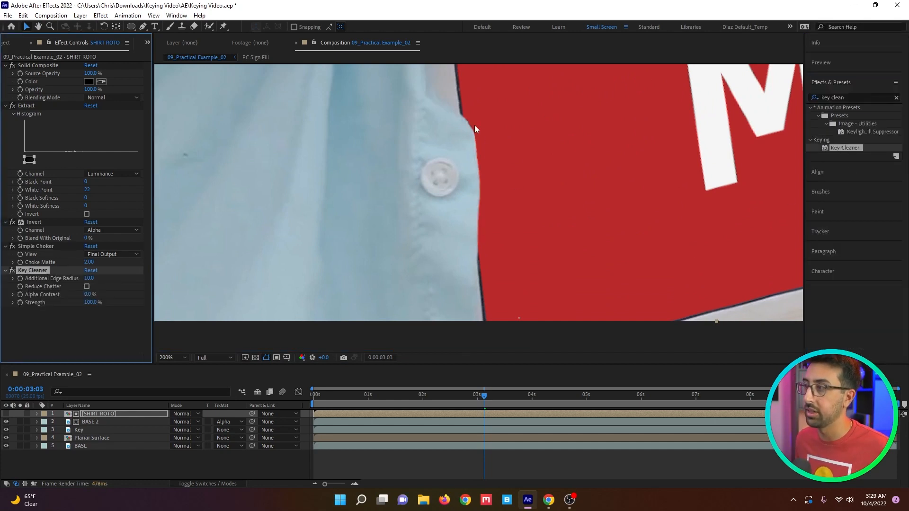
{"action": "left_click", "coordinate": [169, 357]}
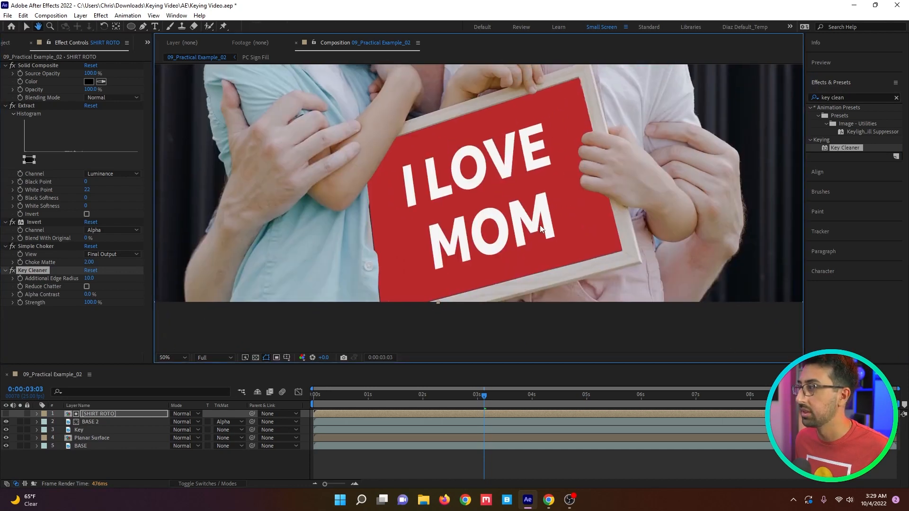